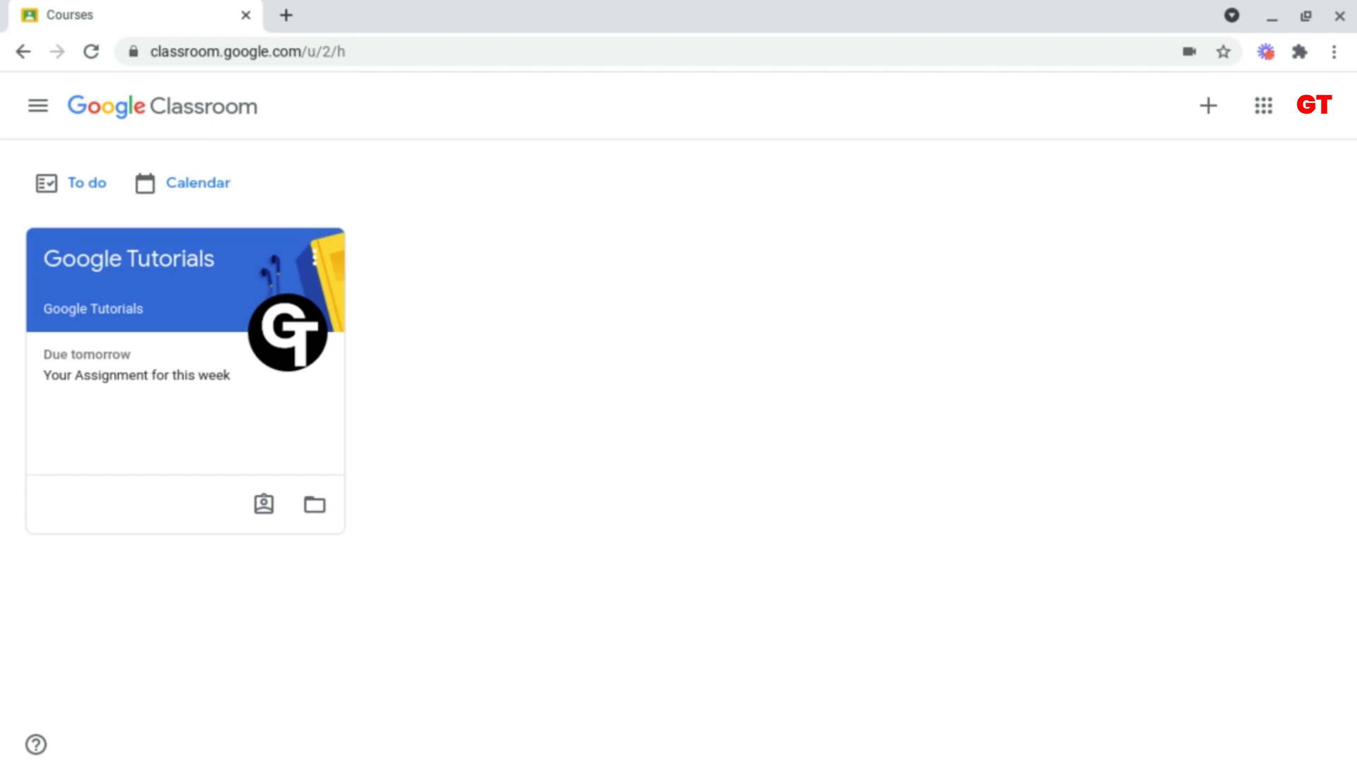
{"action": "mouse_move", "coordinate": [1035, 416]}
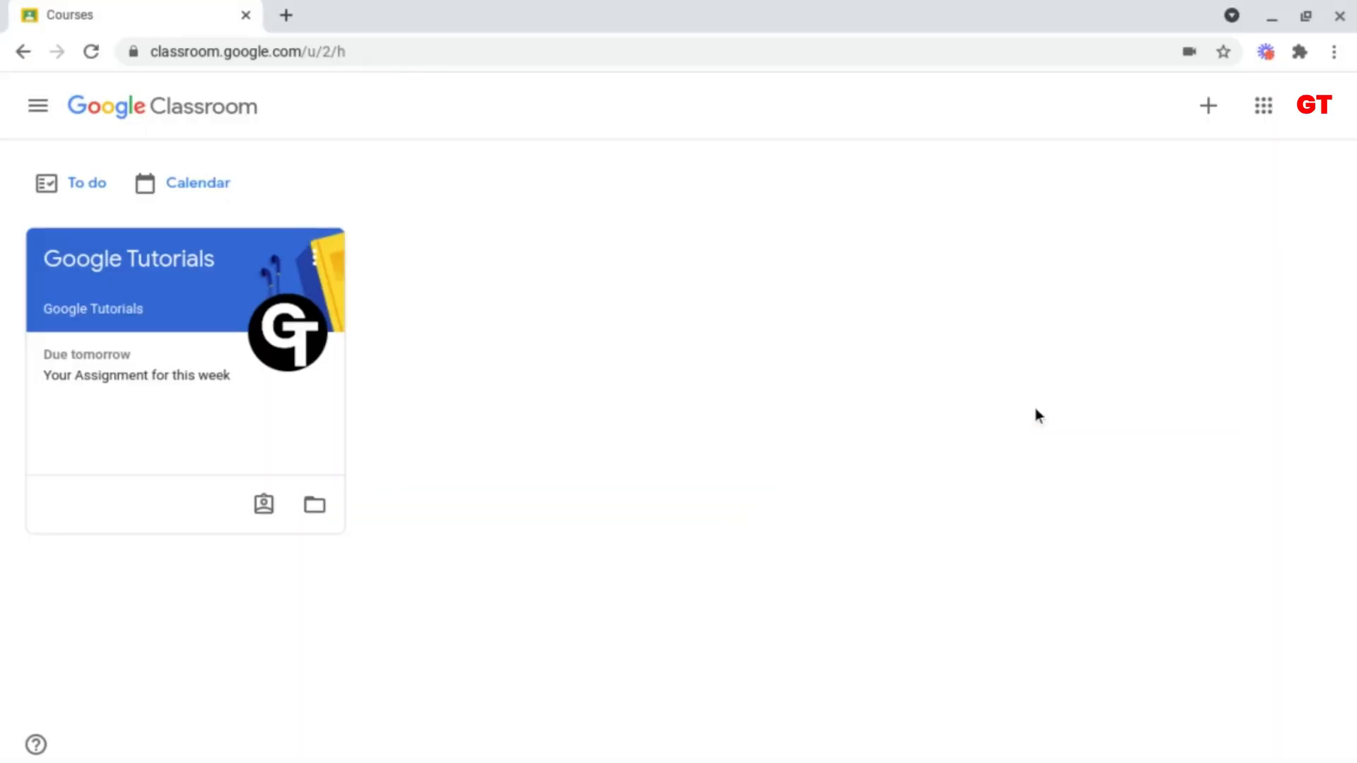
{"action": "mouse_move", "coordinate": [616, 242]}
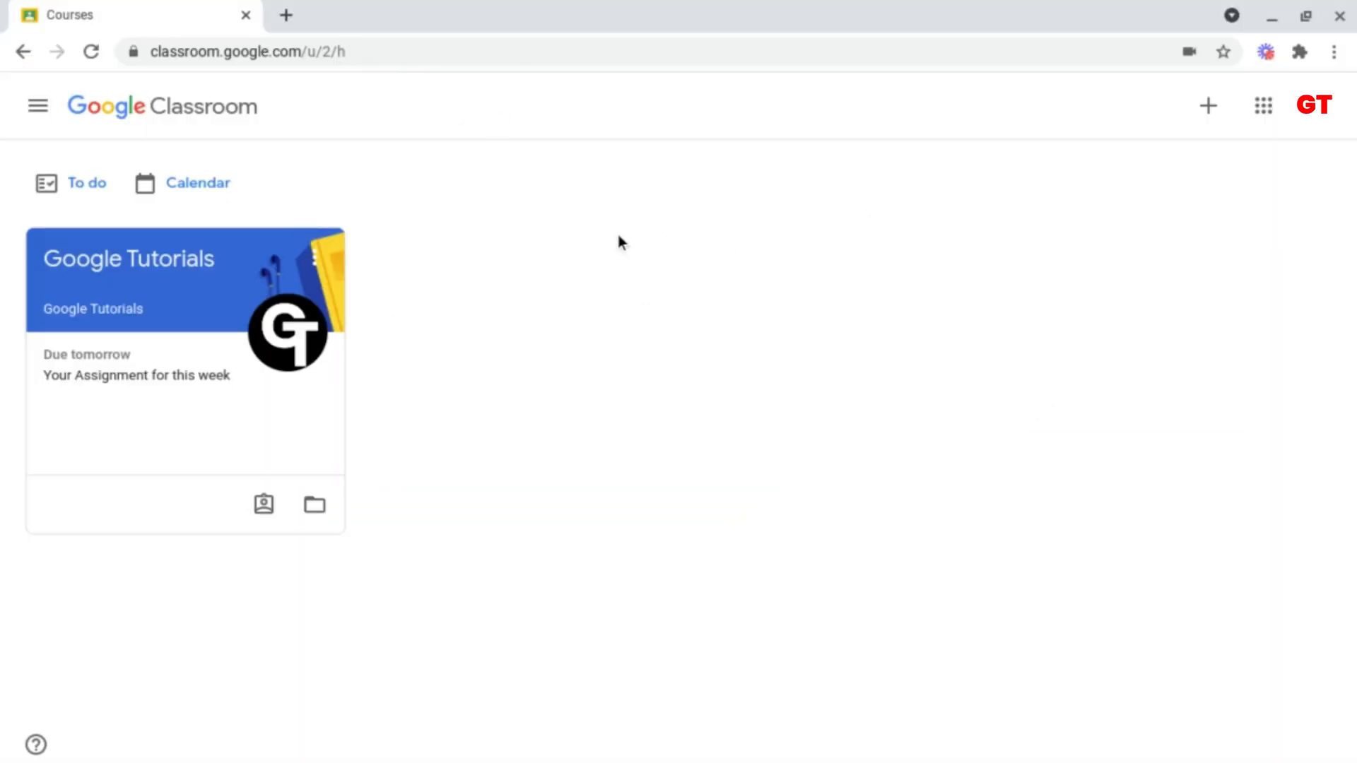
{"action": "mouse_move", "coordinate": [626, 234]}
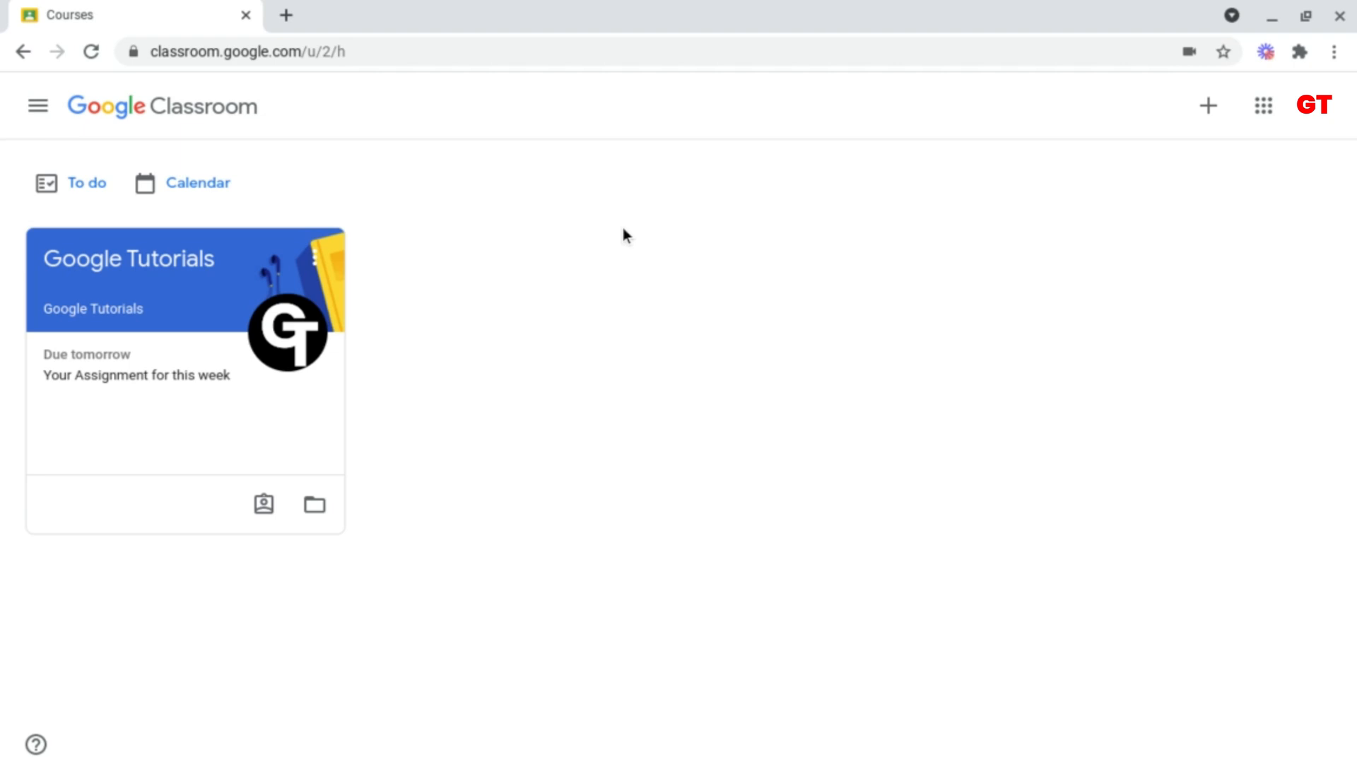
{"action": "mouse_move", "coordinate": [602, 344]}
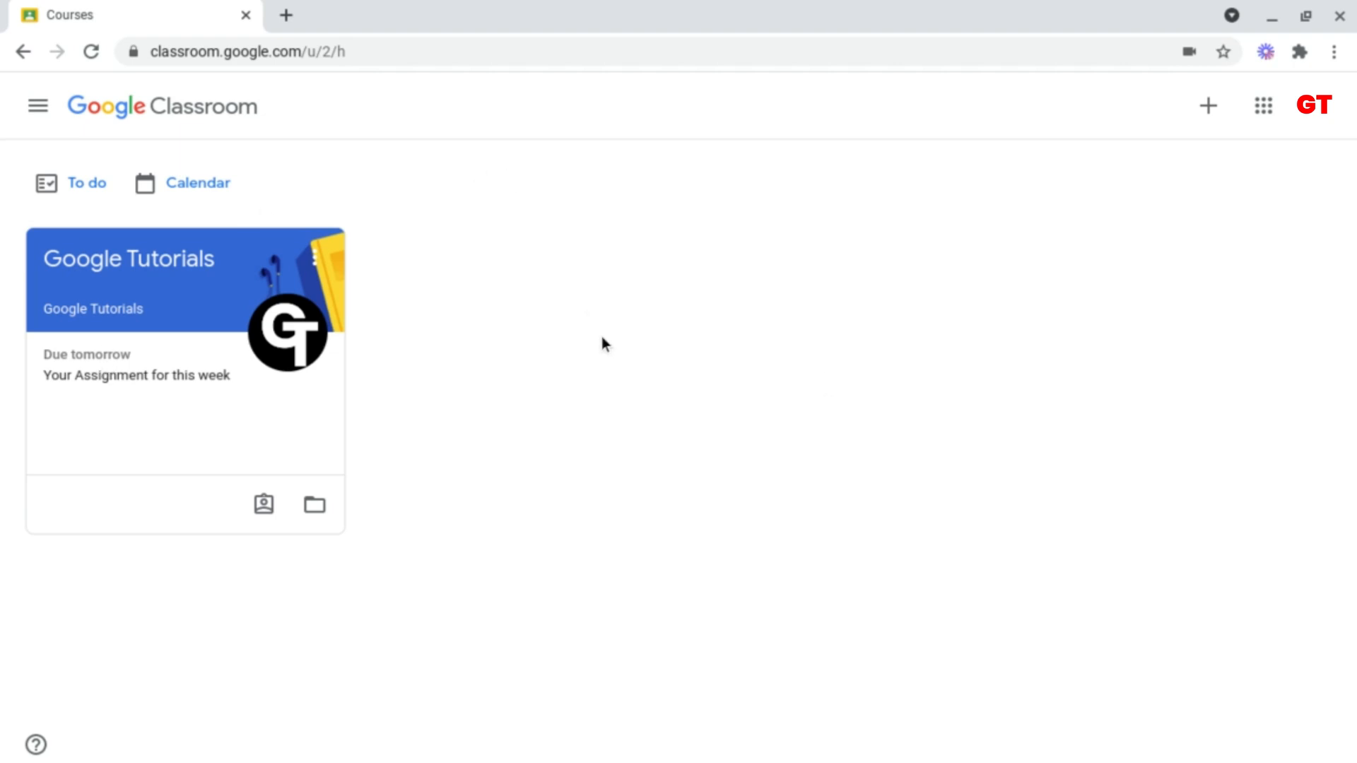
{"action": "mouse_move", "coordinate": [382, 328]}
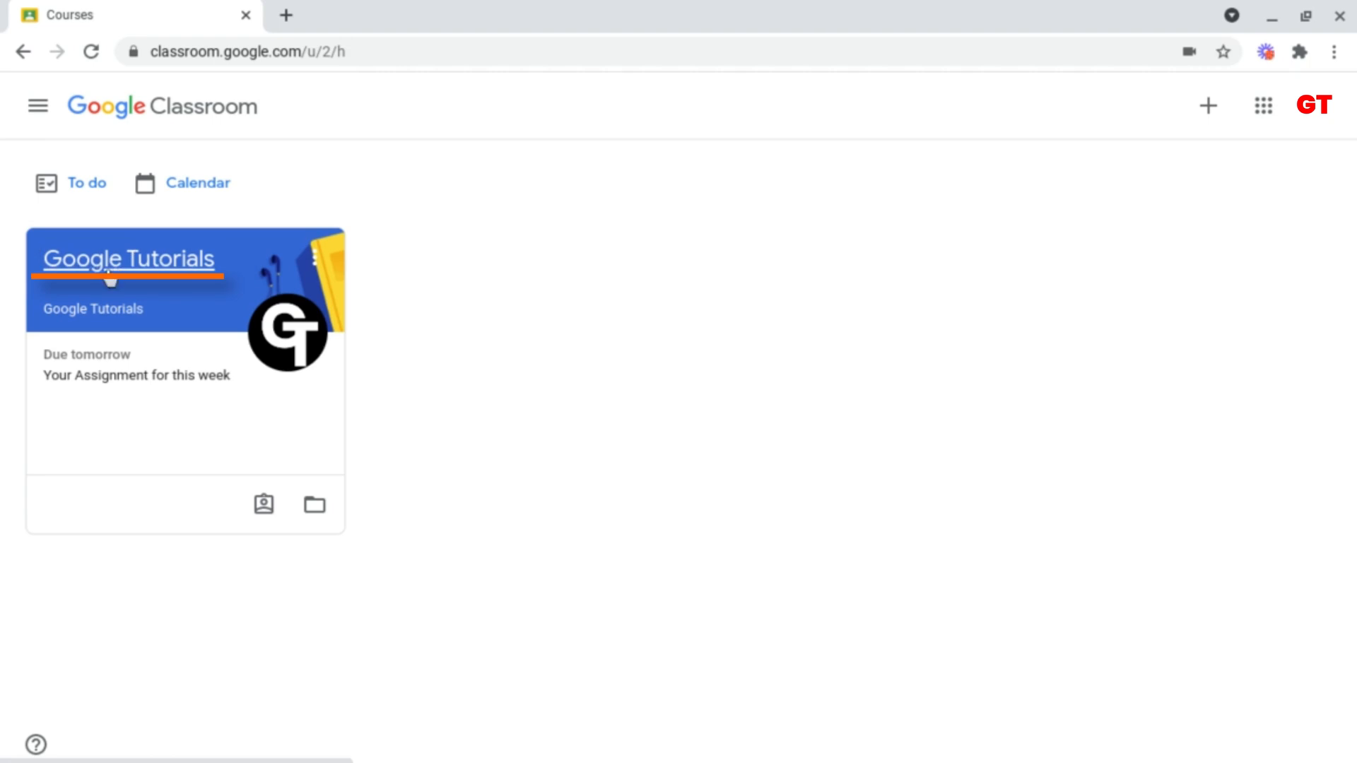
{"action": "mouse_move", "coordinate": [134, 330]}
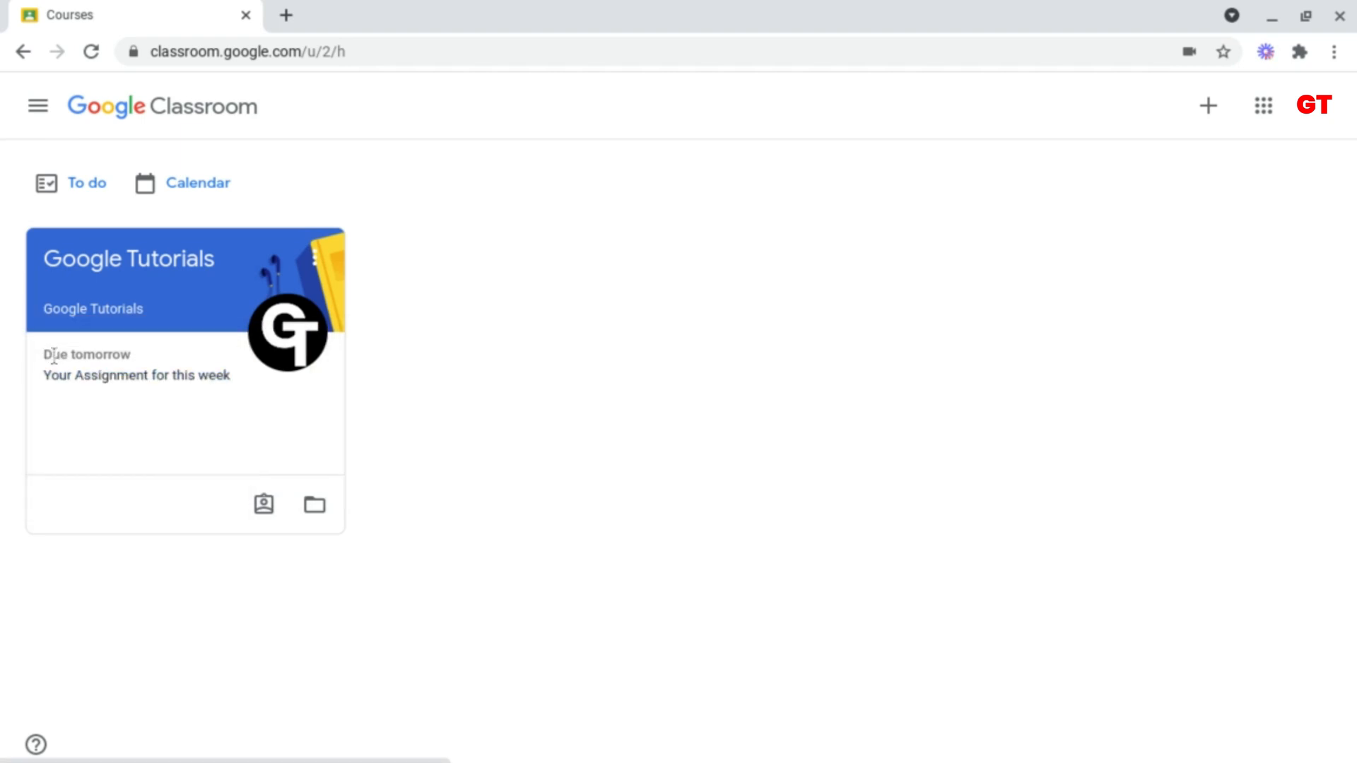
{"action": "mouse_move", "coordinate": [107, 353]}
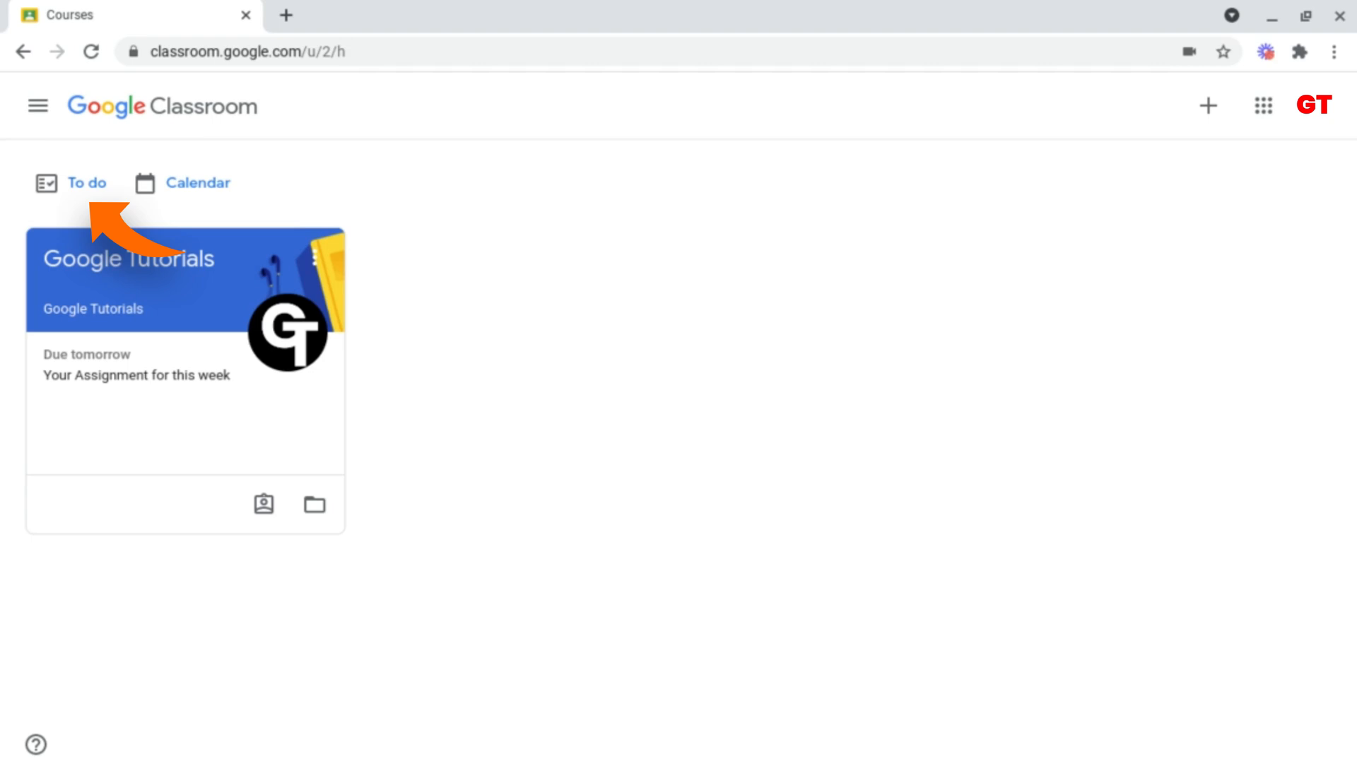
- Show the To do page listing the student's assigned work grouped by due date
{"action": "left_click", "coordinate": [82, 182]}
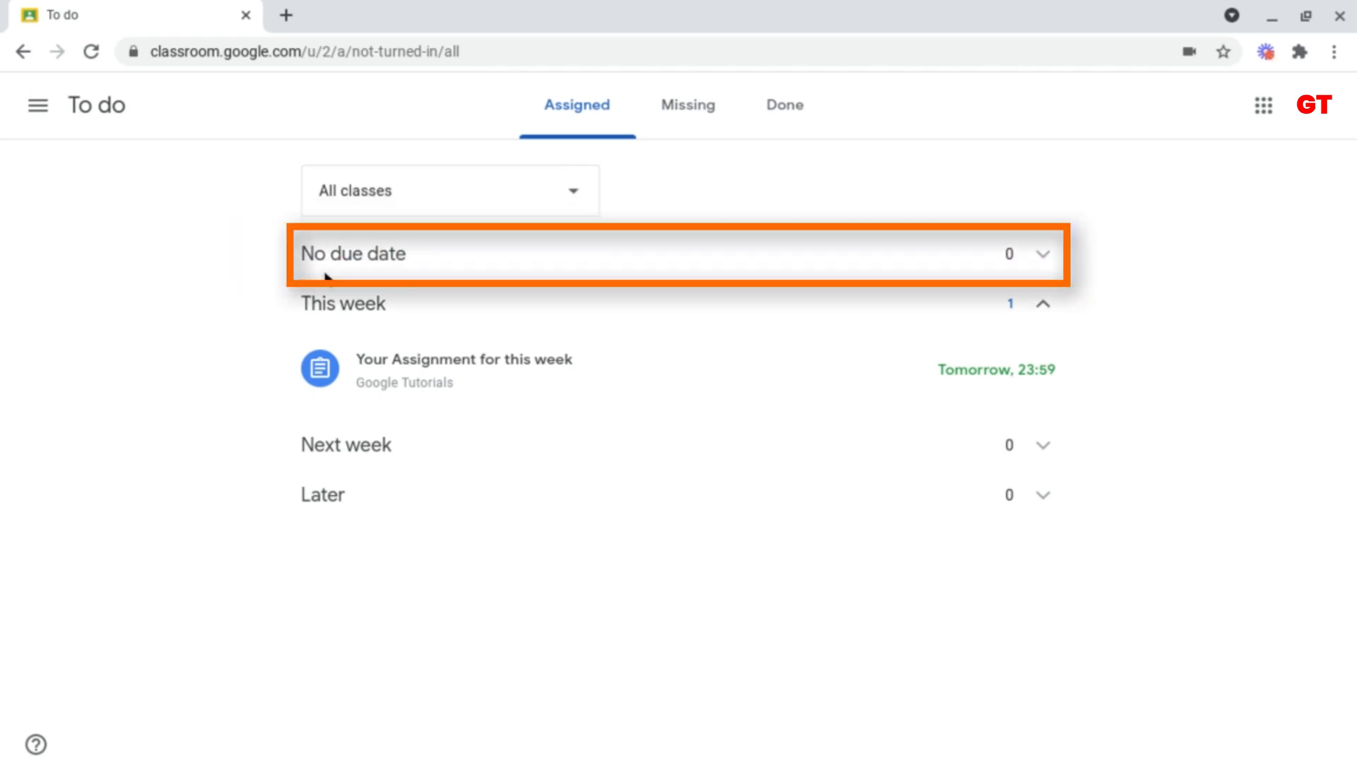
{"action": "mouse_move", "coordinate": [366, 446]}
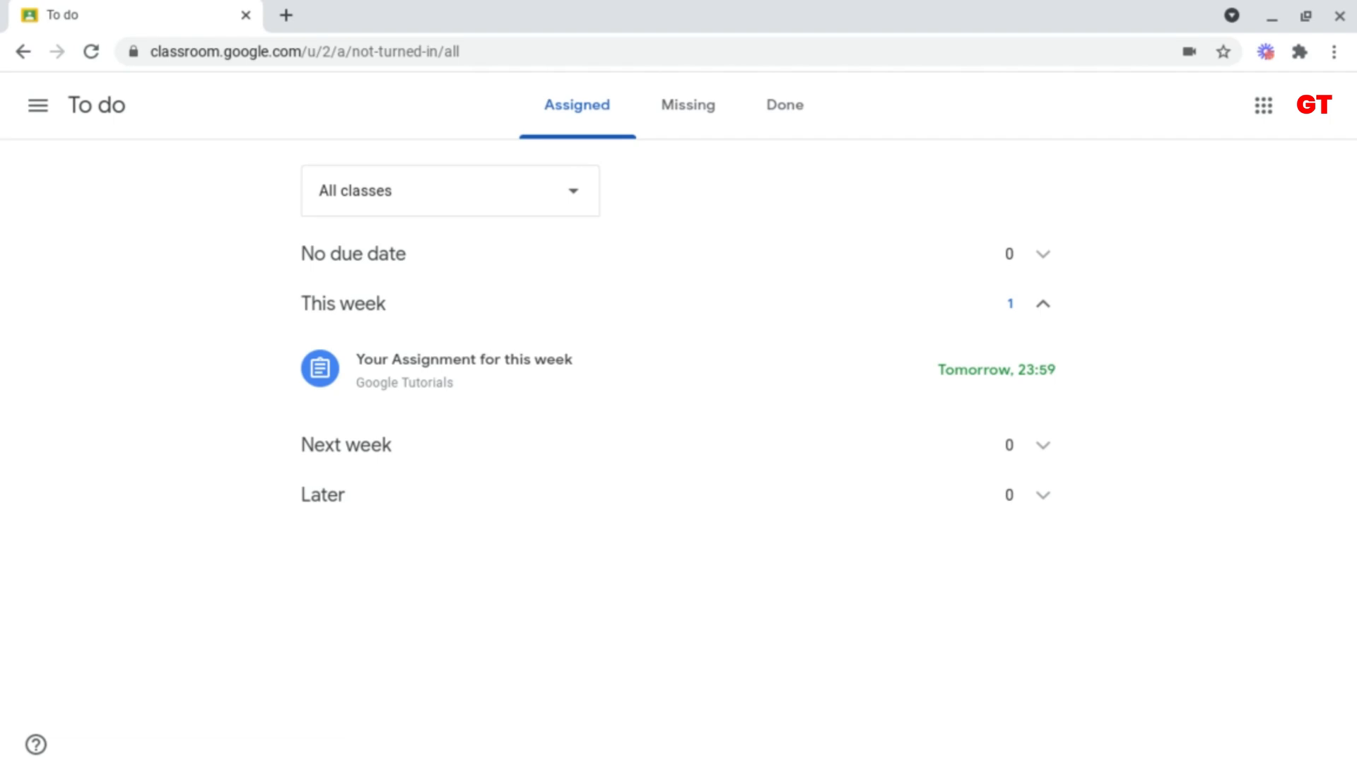
{"action": "mouse_move", "coordinate": [121, 305]}
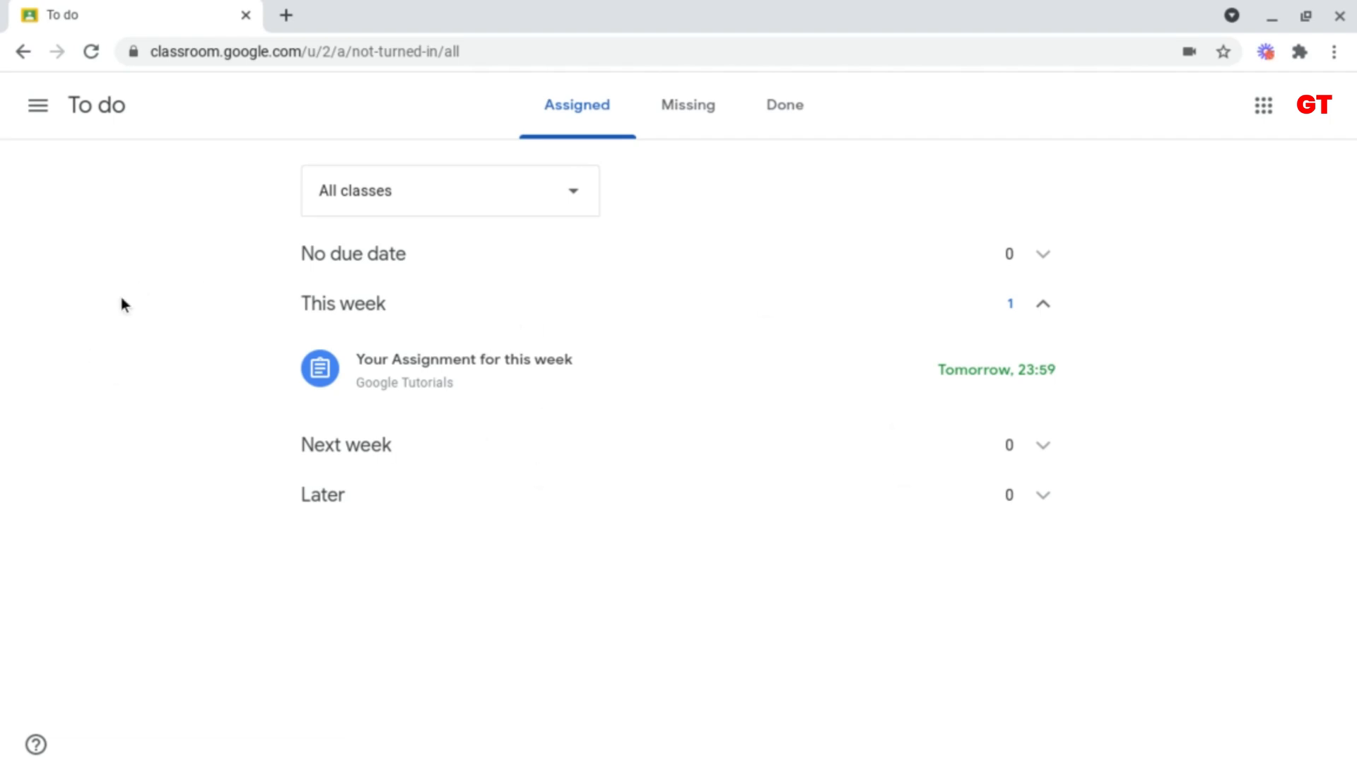